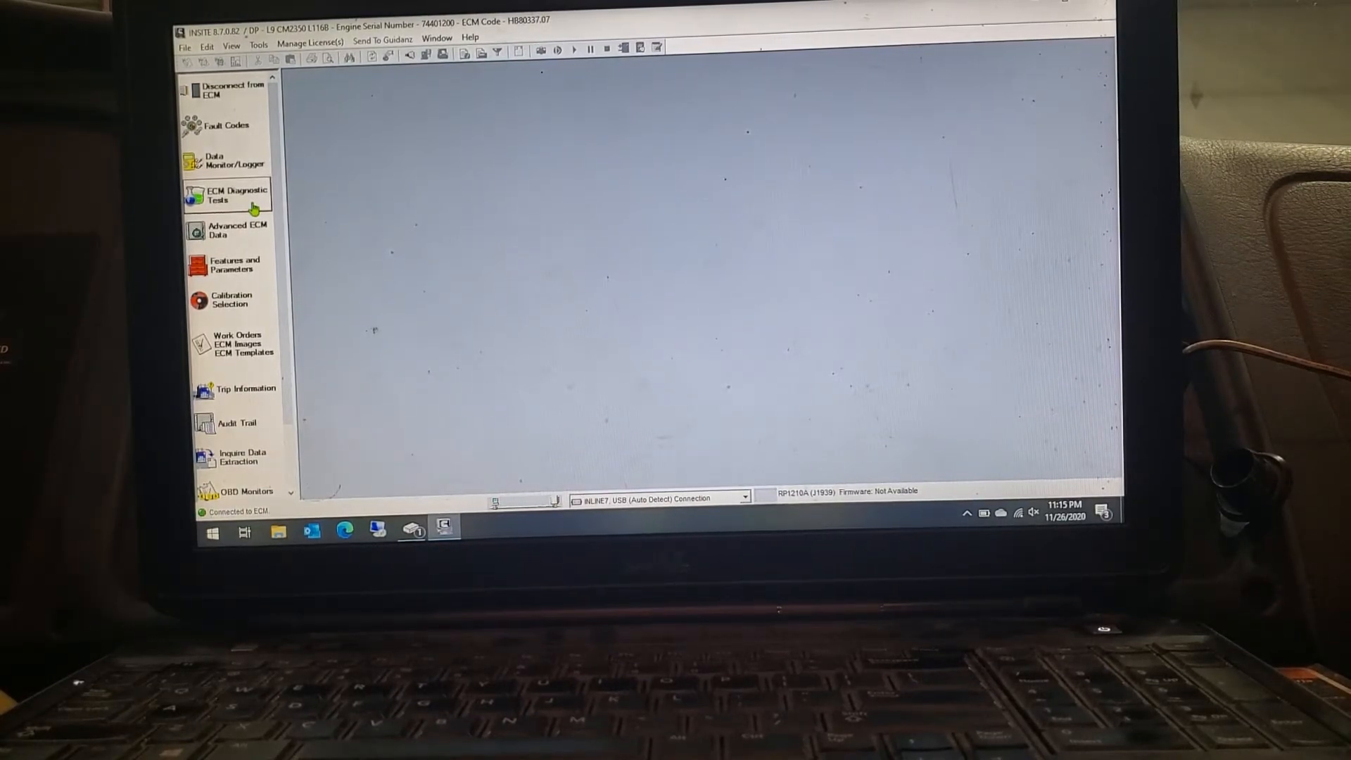
Bring up the ECM Diagnostic Tests wizard from the left navigation
click(226, 194)
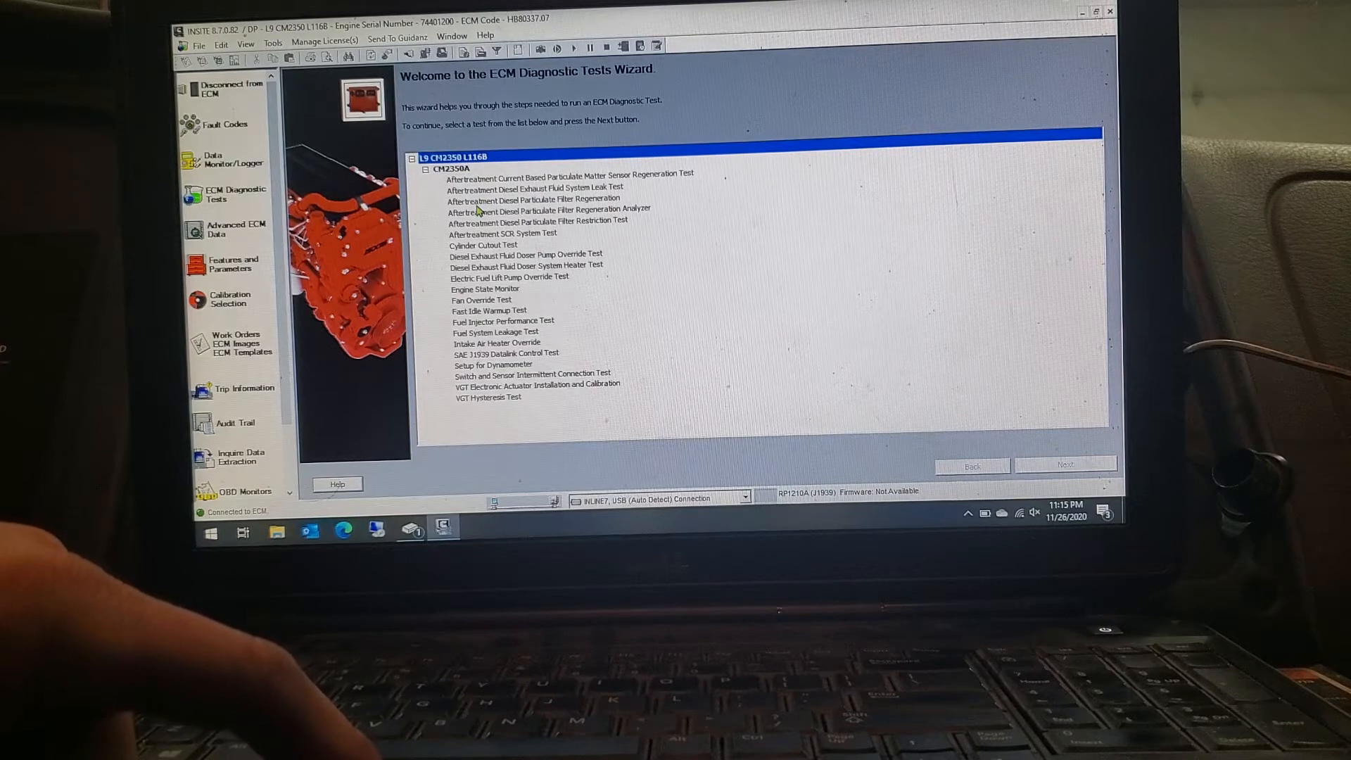
Select the Aftertreatment Diesel Particulate Filter Regeneration test in the wizard's list
click(540, 198)
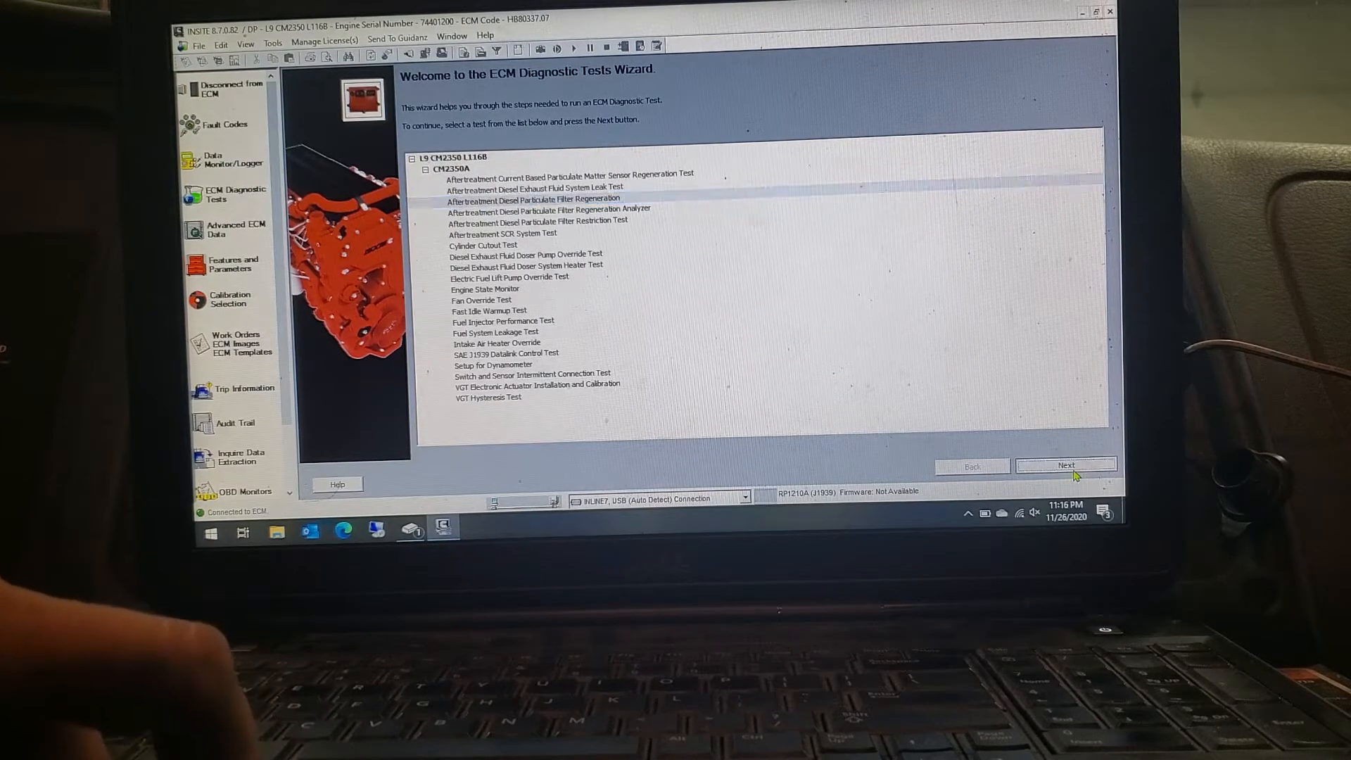
Advance with Next to the regeneration test page with initial conditions and monitors
click(1065, 466)
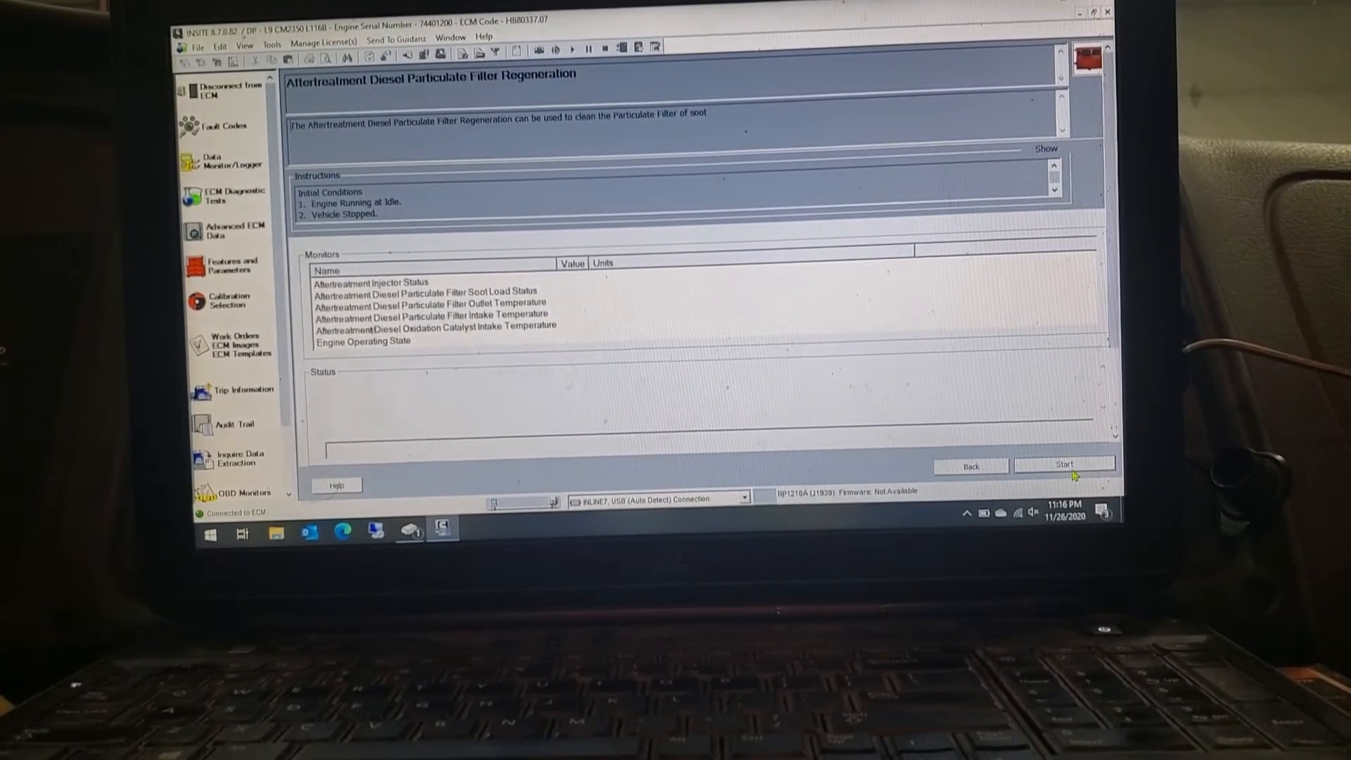
Start the regeneration test and accept its safety warning so it begins running
click(1064, 466)
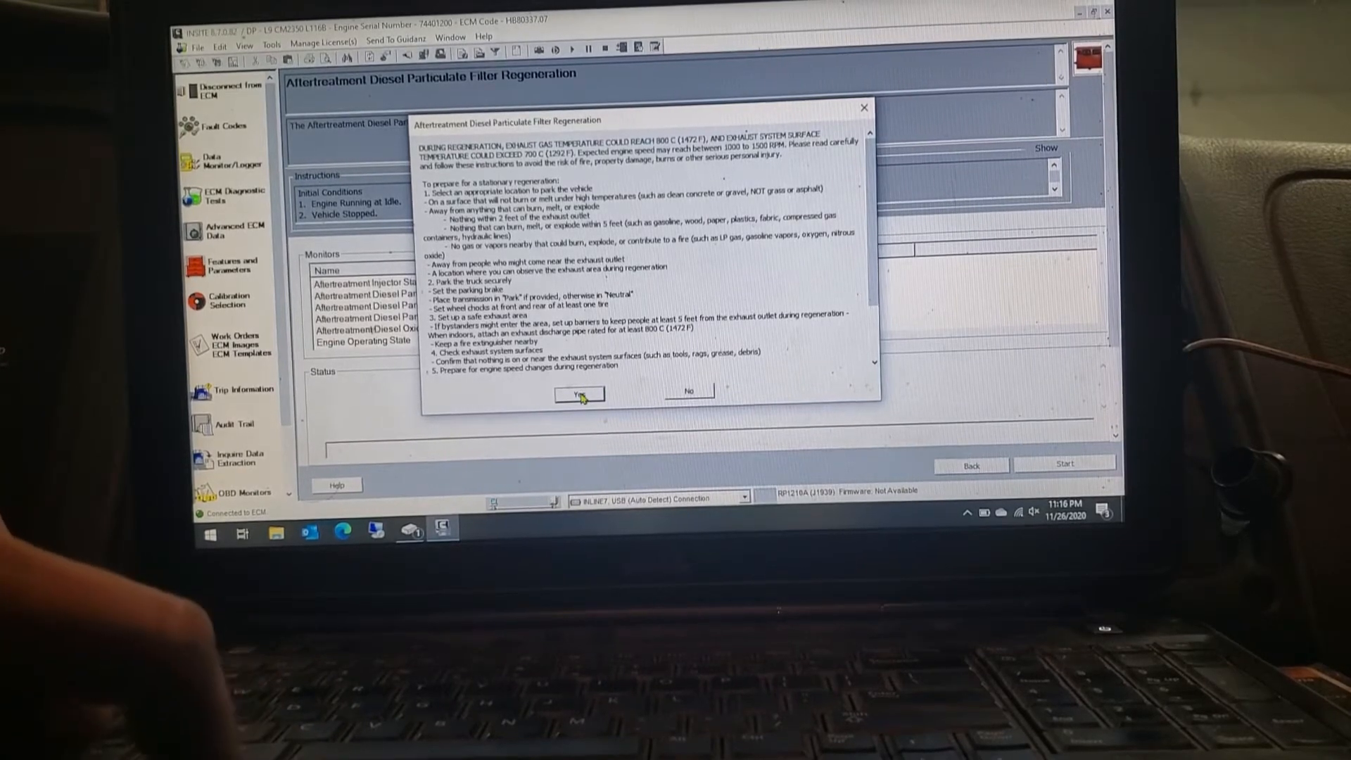
click(579, 394)
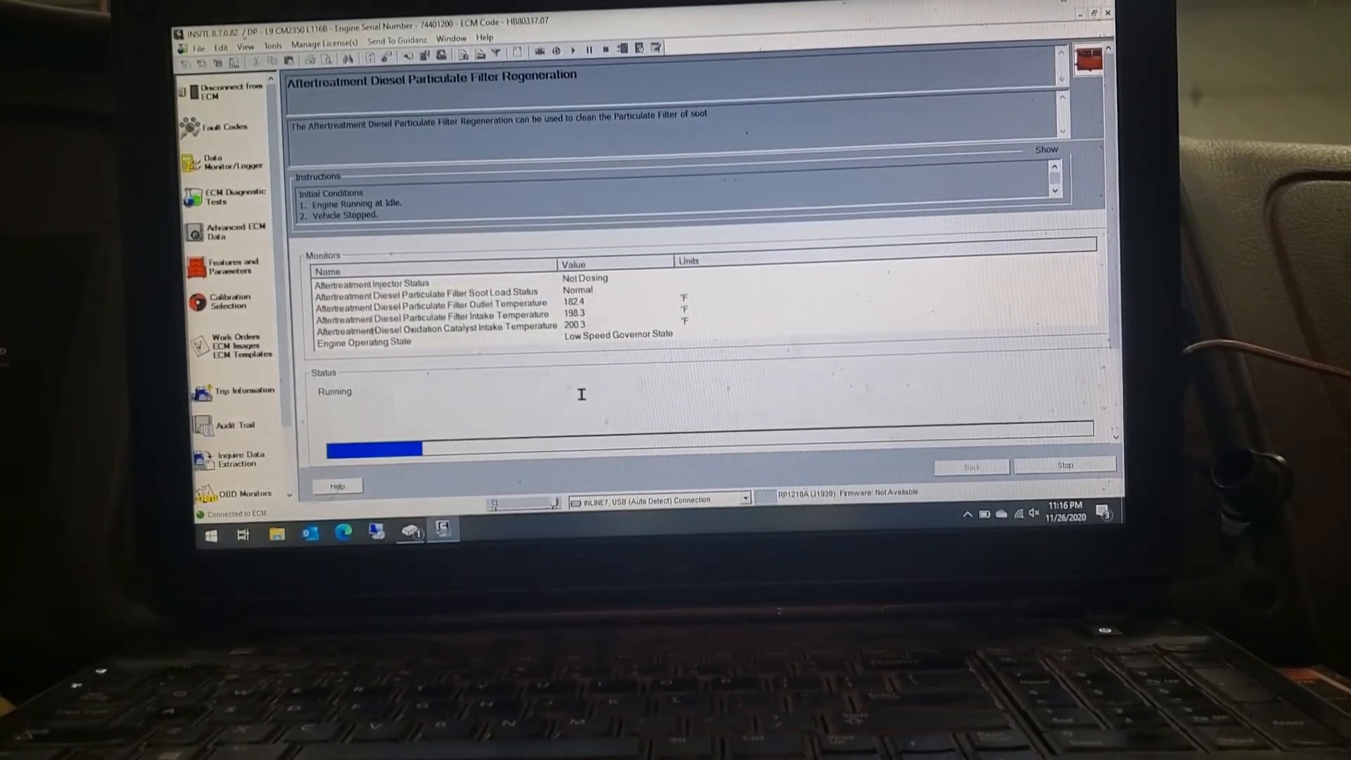